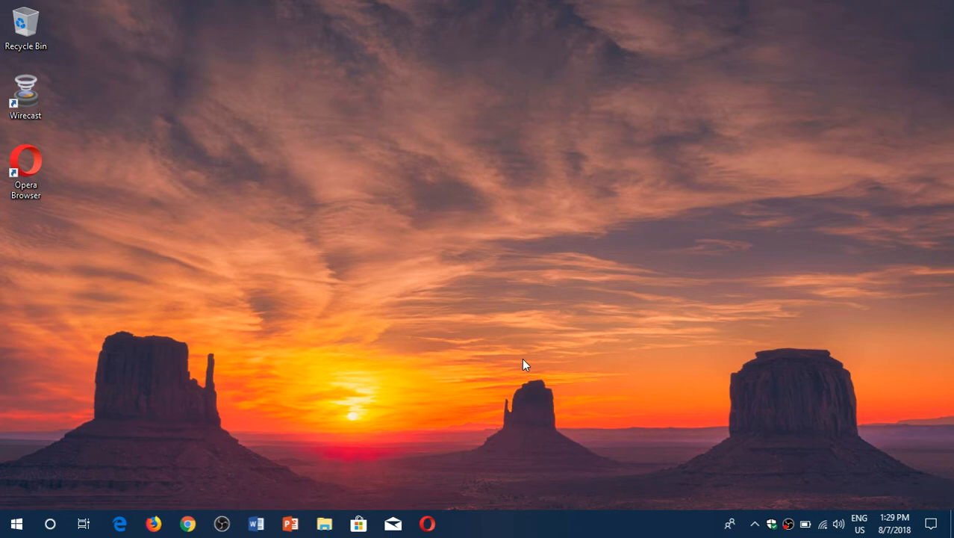
pyautogui.moveTo(562, 415)
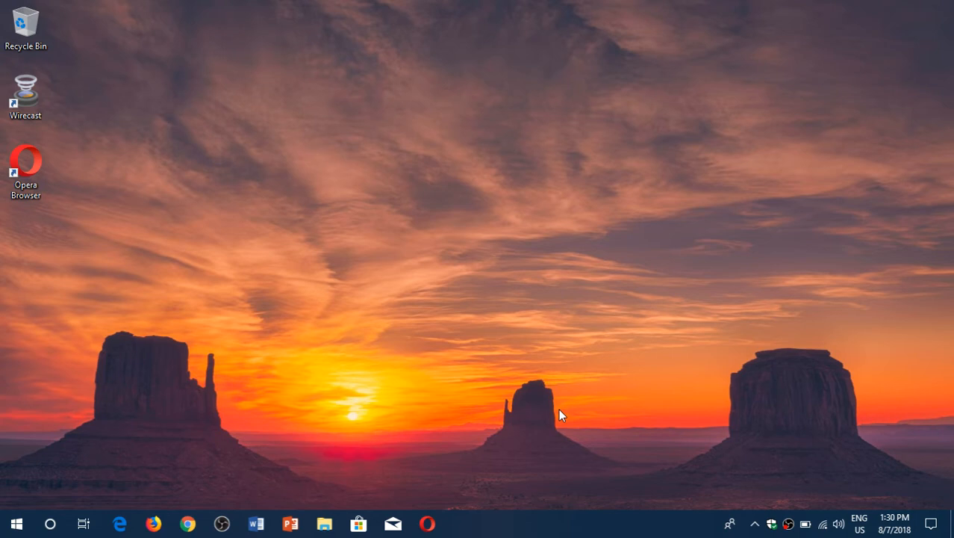
pyautogui.moveTo(163, 366)
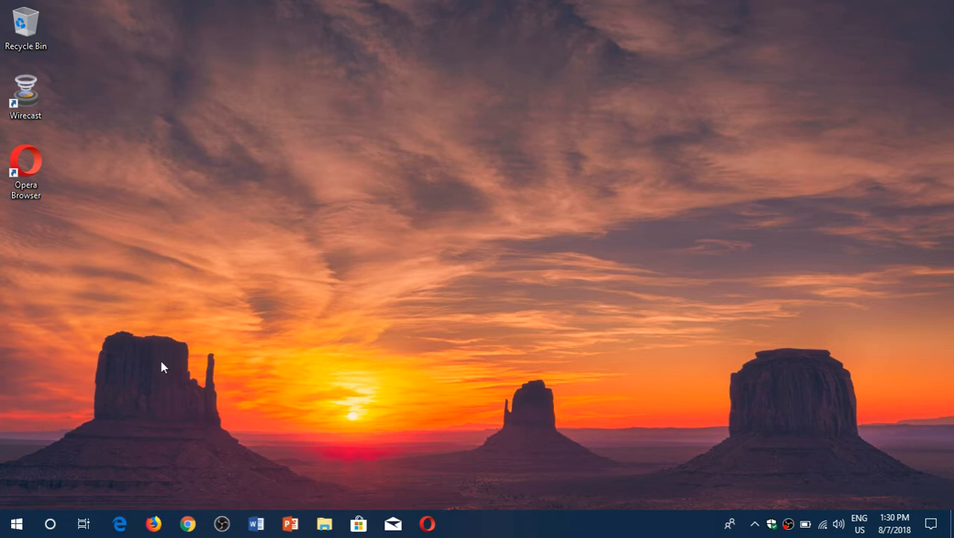
# Search 'ms' from Start, then bring up the taskbar's right-click menu offering Task Manager.
pyautogui.click(50, 523)
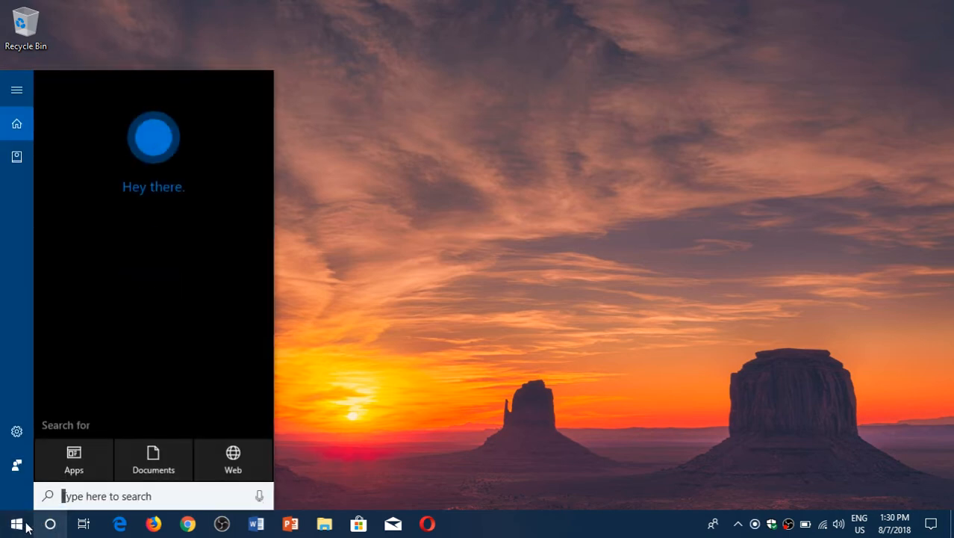
pyautogui.click(15, 523)
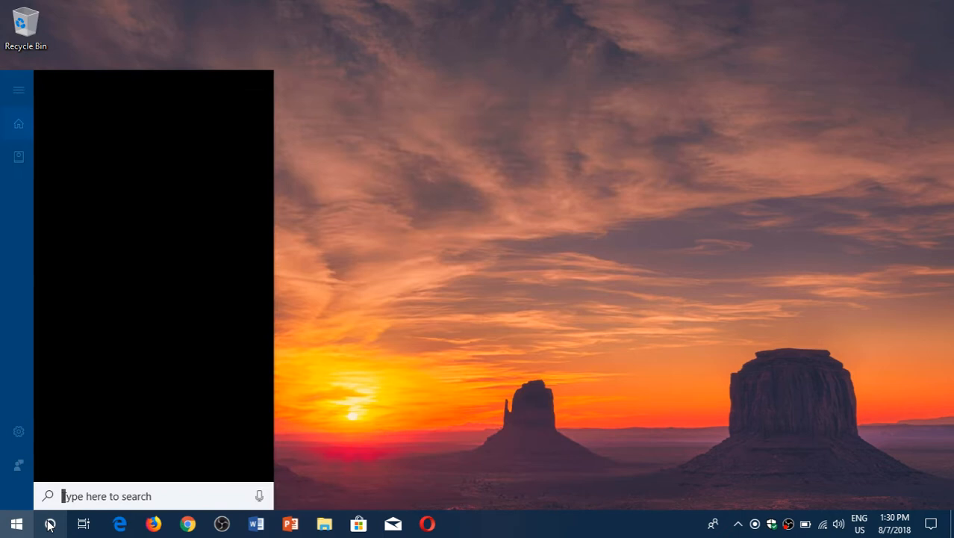
pyautogui.write('ms')
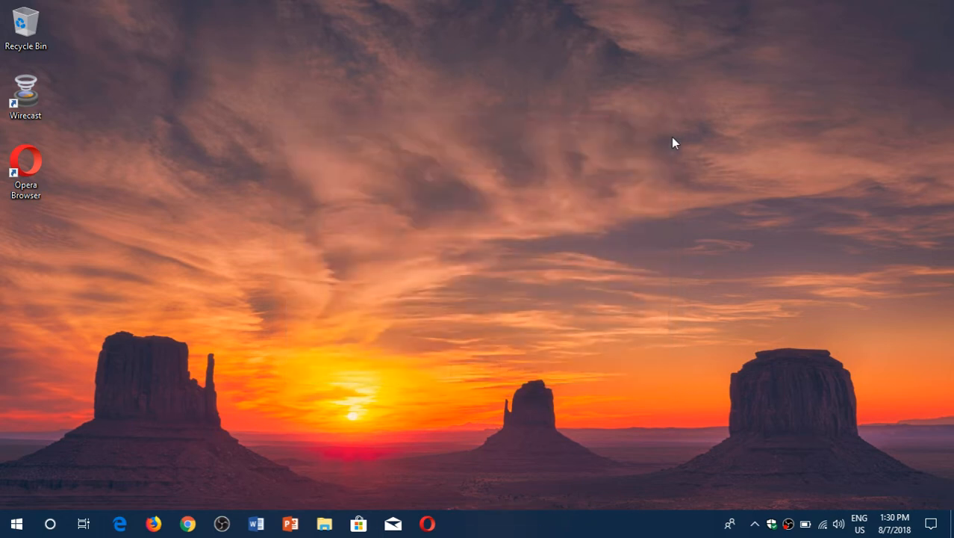
pyautogui.moveTo(600, 525)
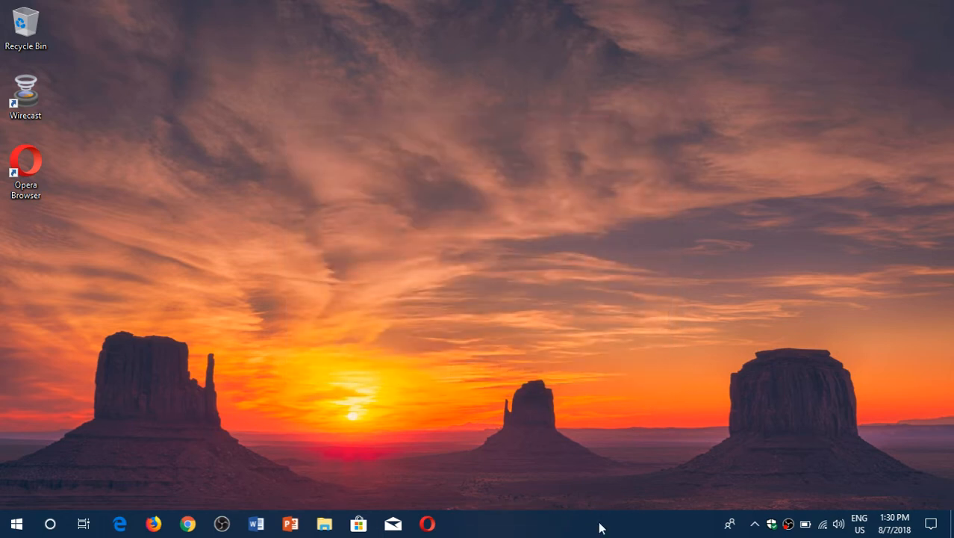
pyautogui.rightClick(601, 526)
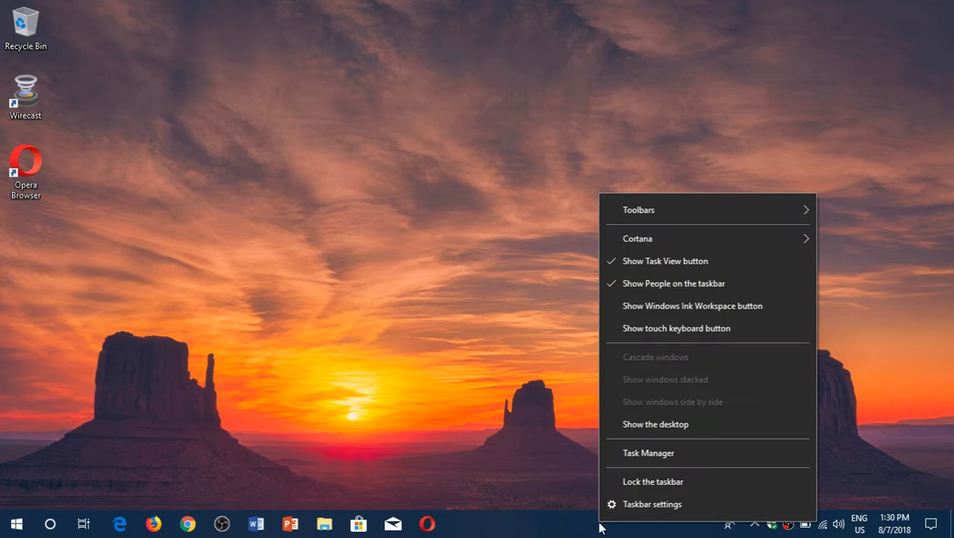
pyautogui.moveTo(648, 453)
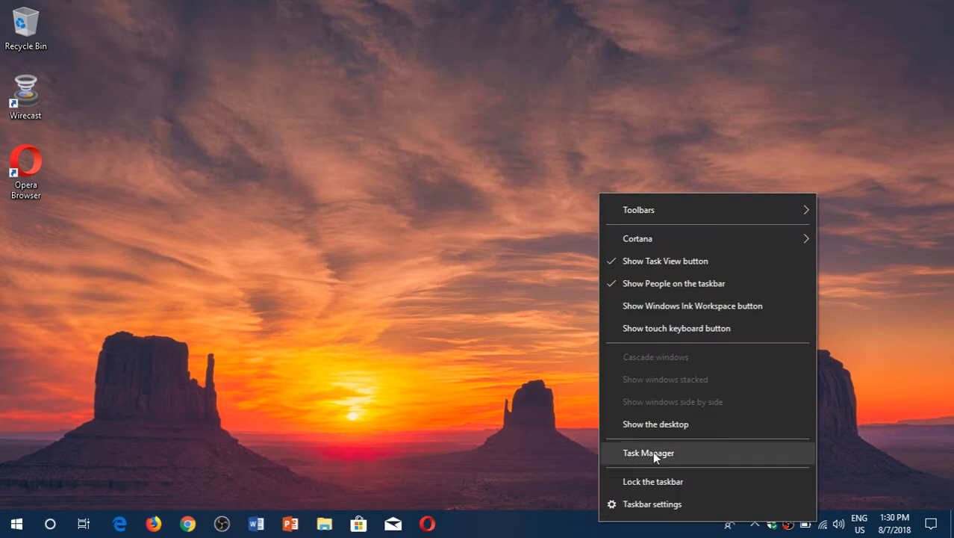
# Launch Task Manager from the taskbar menu and show its Startup list of apps.
pyautogui.click(648, 453)
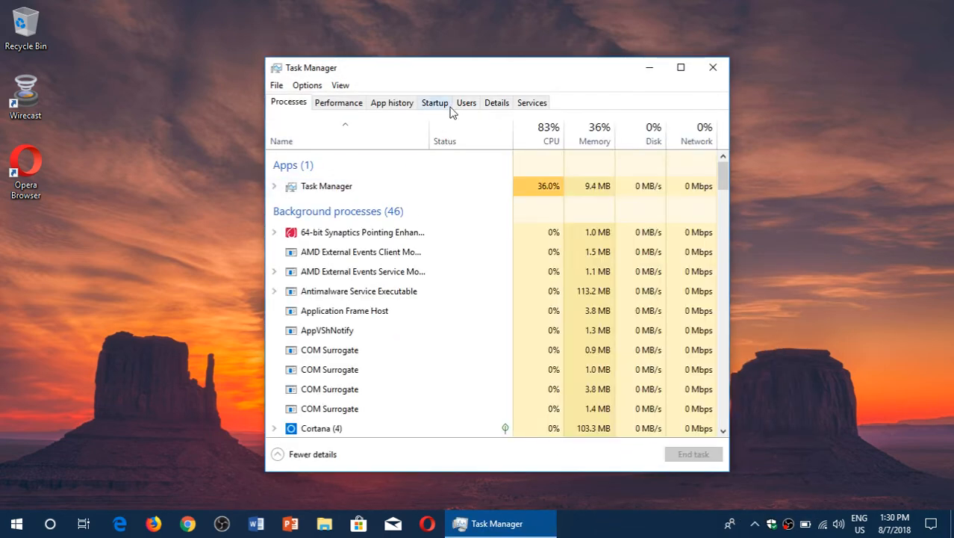
pyautogui.click(435, 102)
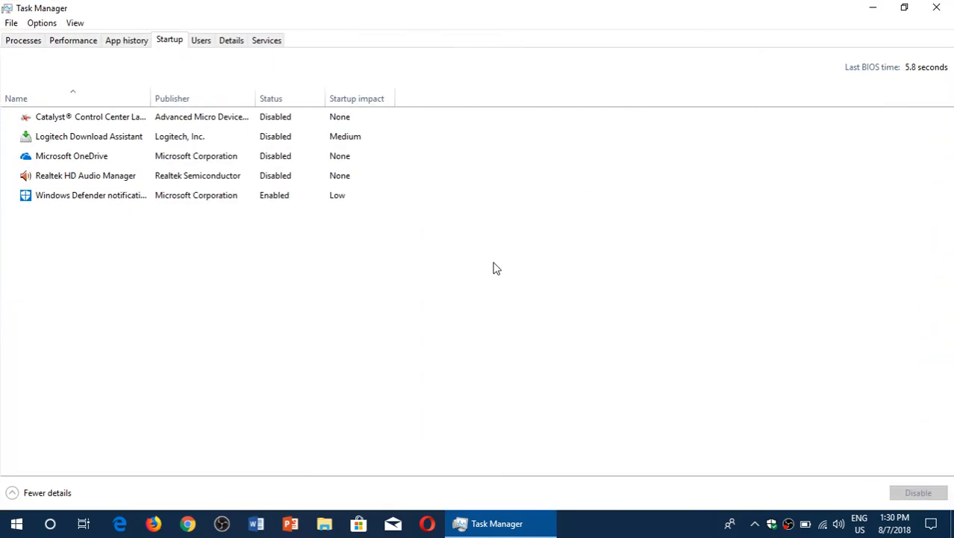
pyautogui.moveTo(230, 286)
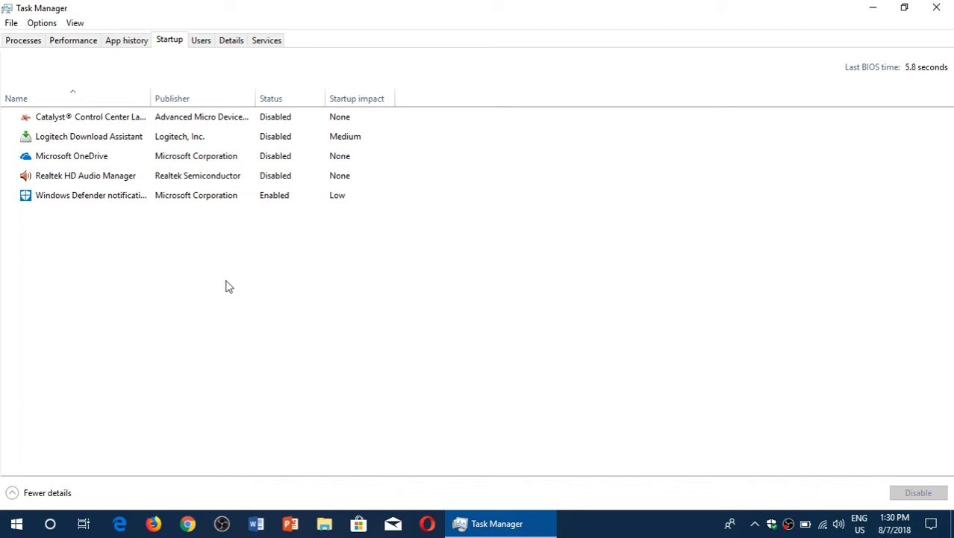
pyautogui.moveTo(235, 233)
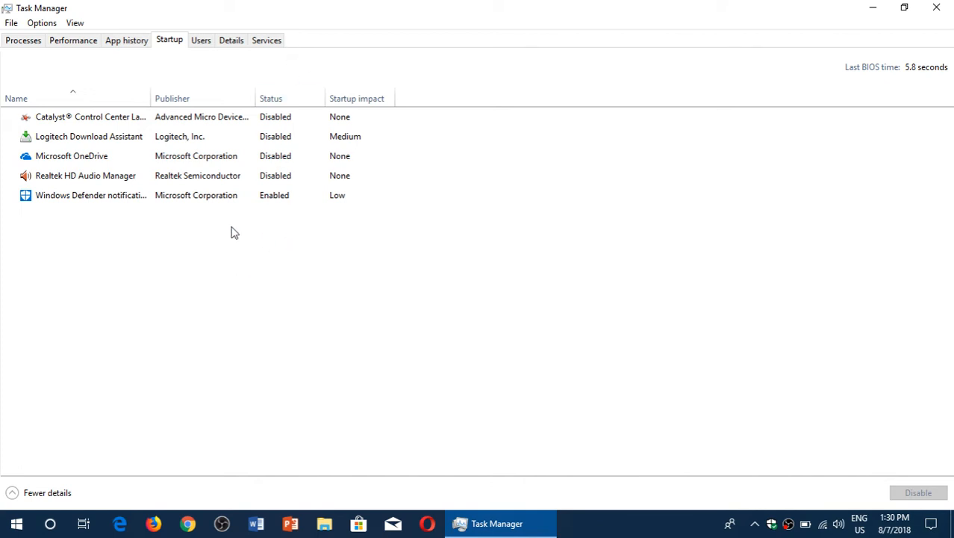
pyautogui.moveTo(397, 314)
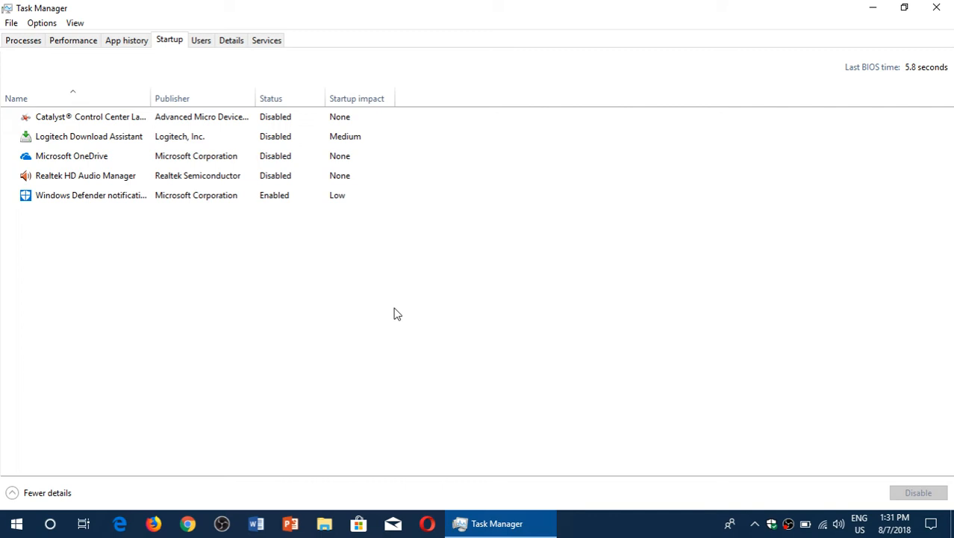
pyautogui.moveTo(352, 316)
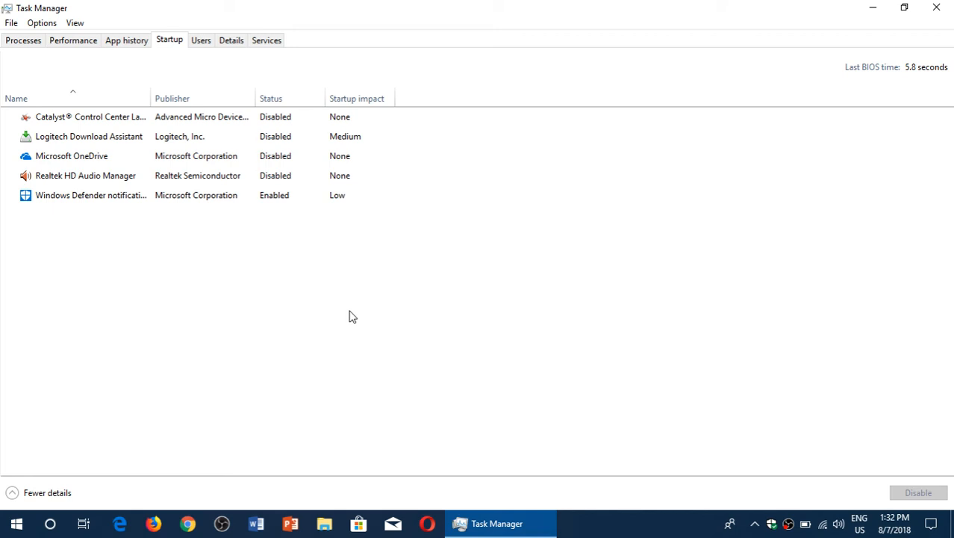
# Review the Processes list, select the Task Manager process, then close the window.
pyautogui.click(23, 39)
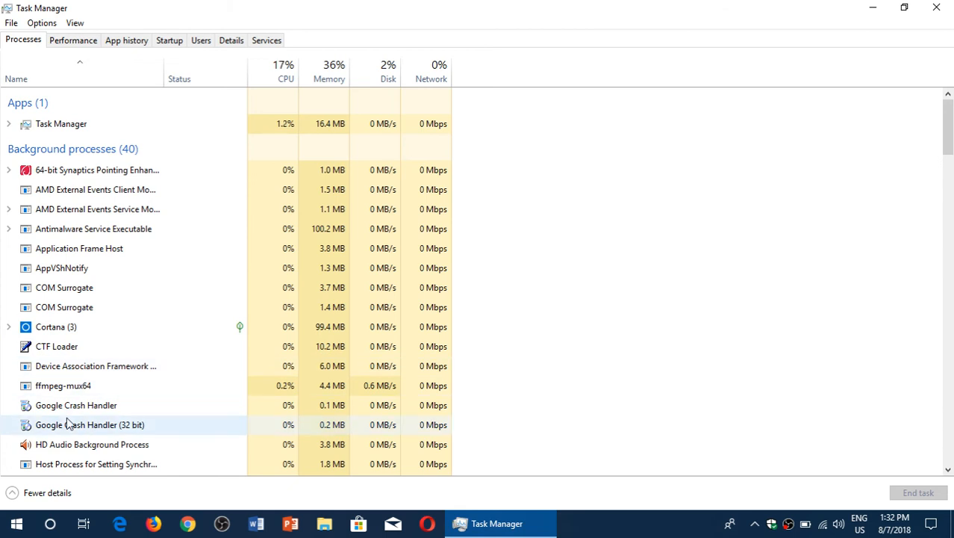
pyautogui.scroll(-3)
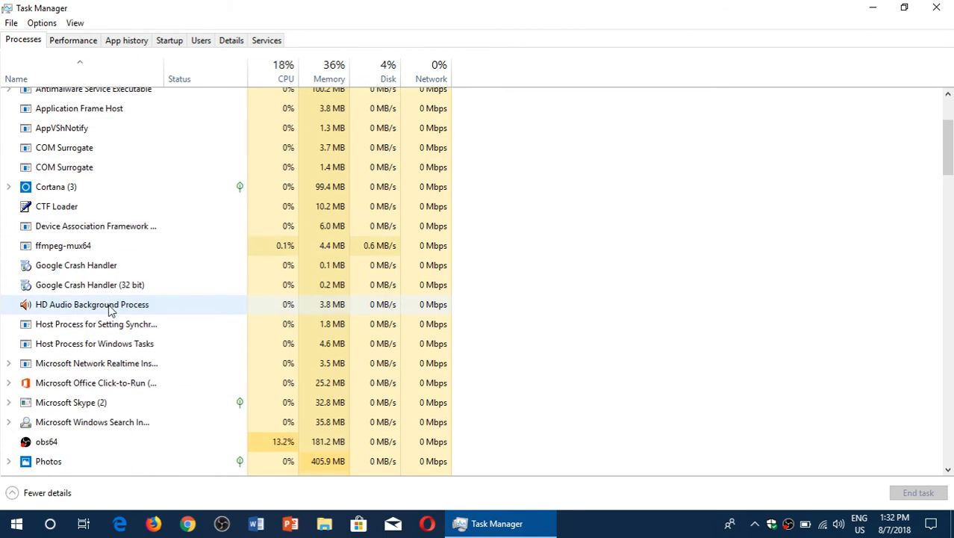
pyautogui.moveTo(630, 160)
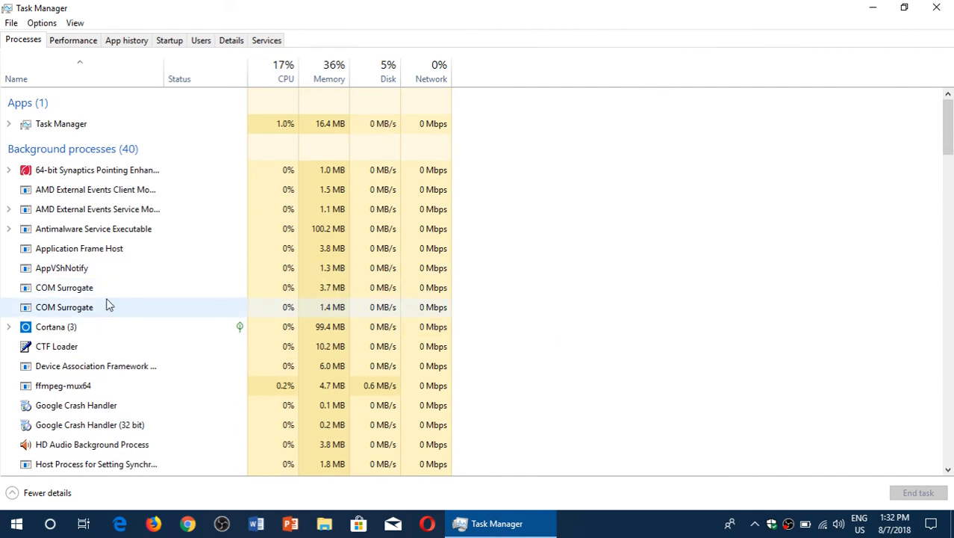
pyautogui.click(61, 123)
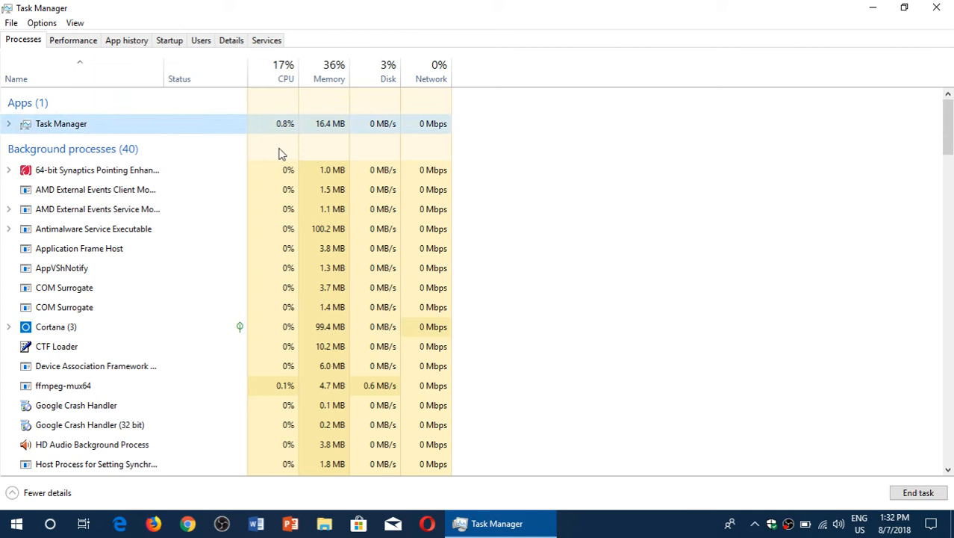
pyautogui.moveTo(711, 418)
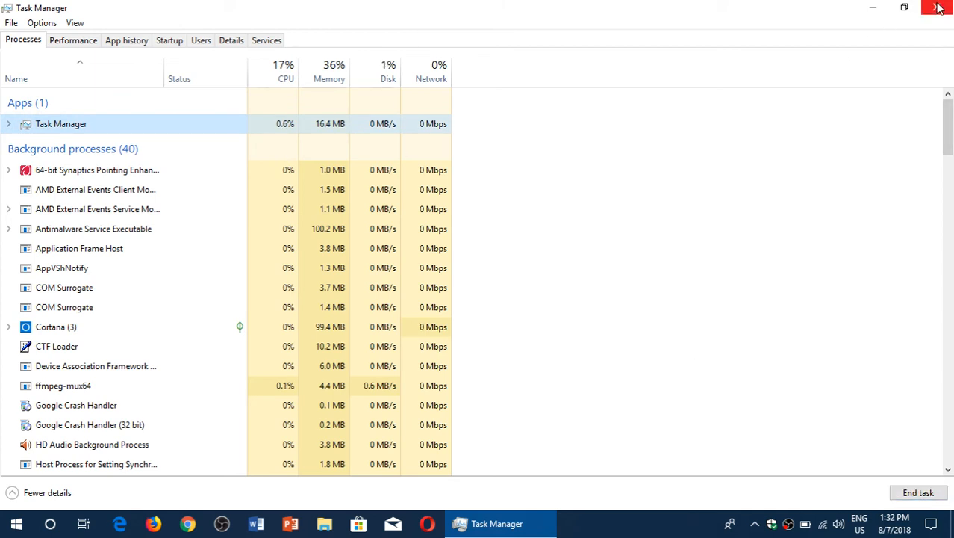
pyautogui.click(938, 7)
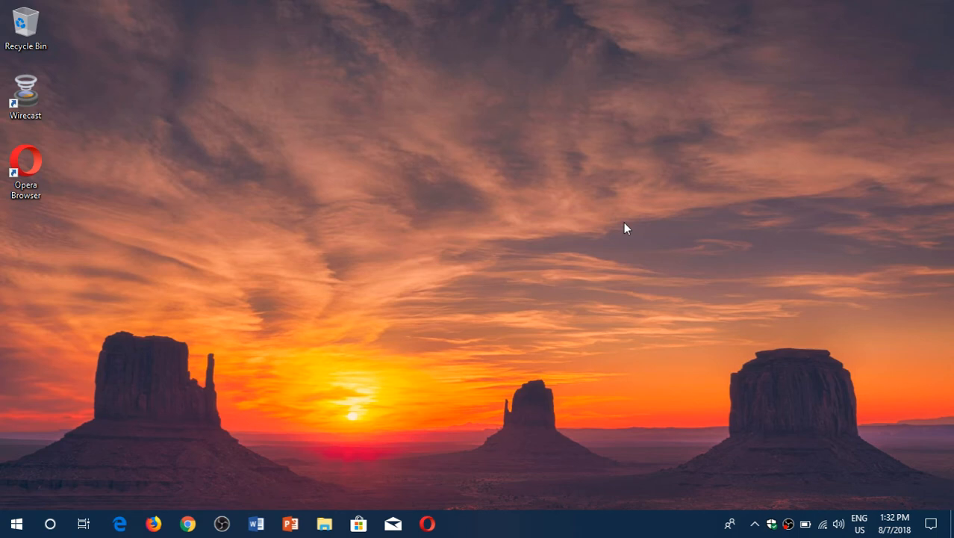